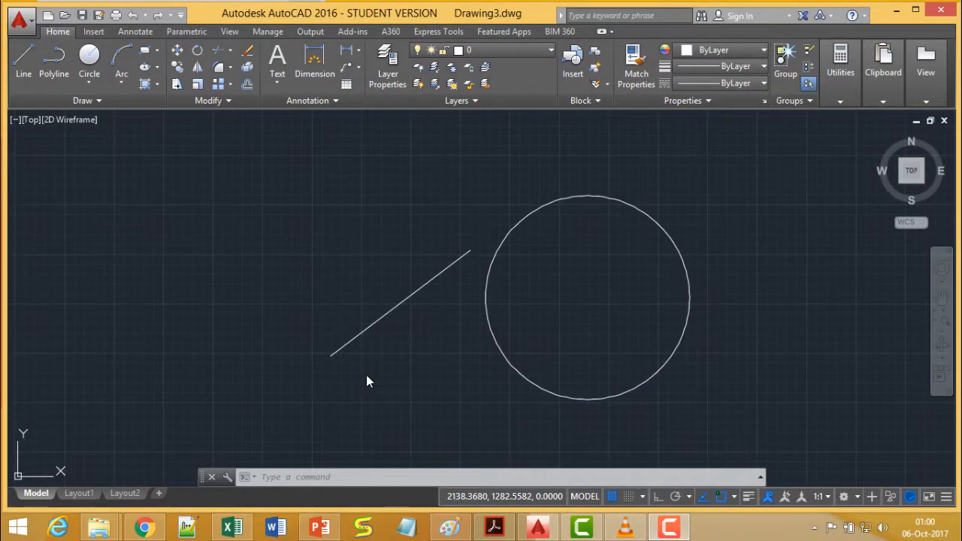
- Start the LIST command so AutoCAD waits for objects to be picked
{"action": "type", "text": "list"}
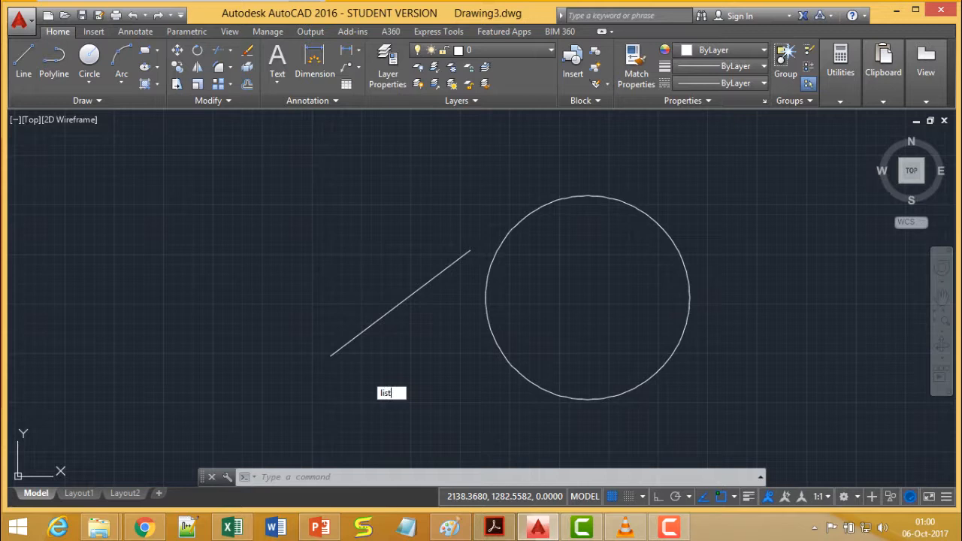
{"action": "type", "text": "list"}
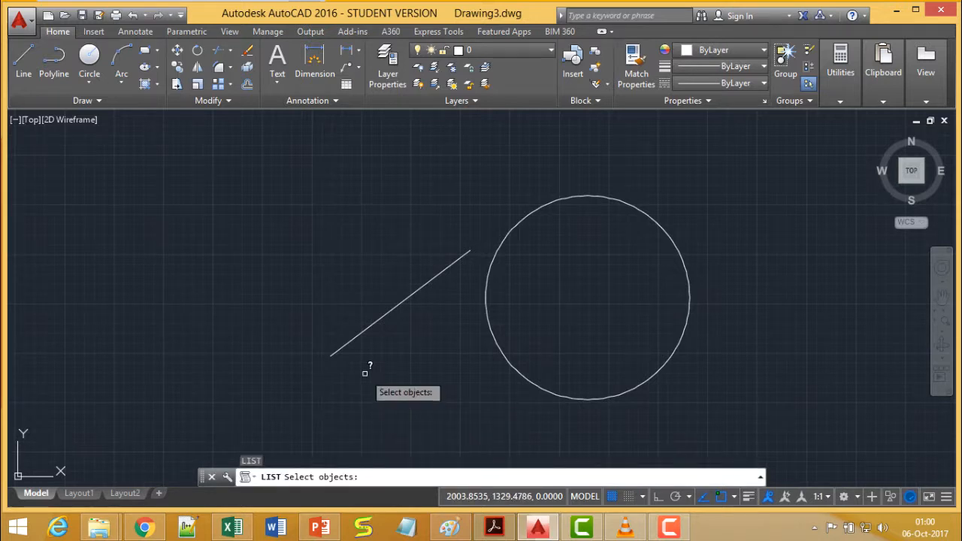
- Pick the line and read its listing: layer 0, endpoints and length 176.7199
{"action": "left_click", "coordinate": [406, 300]}
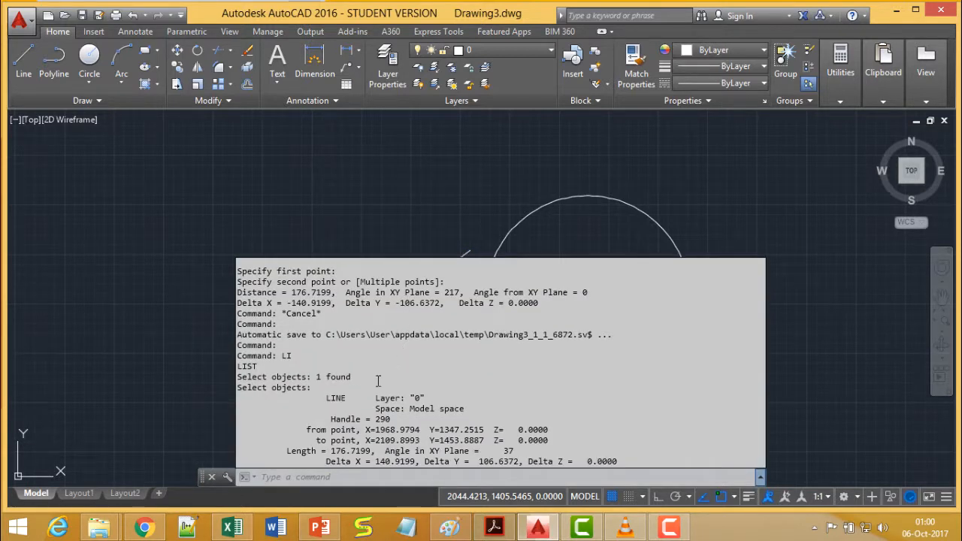
{"action": "mouse_move", "coordinate": [475, 397]}
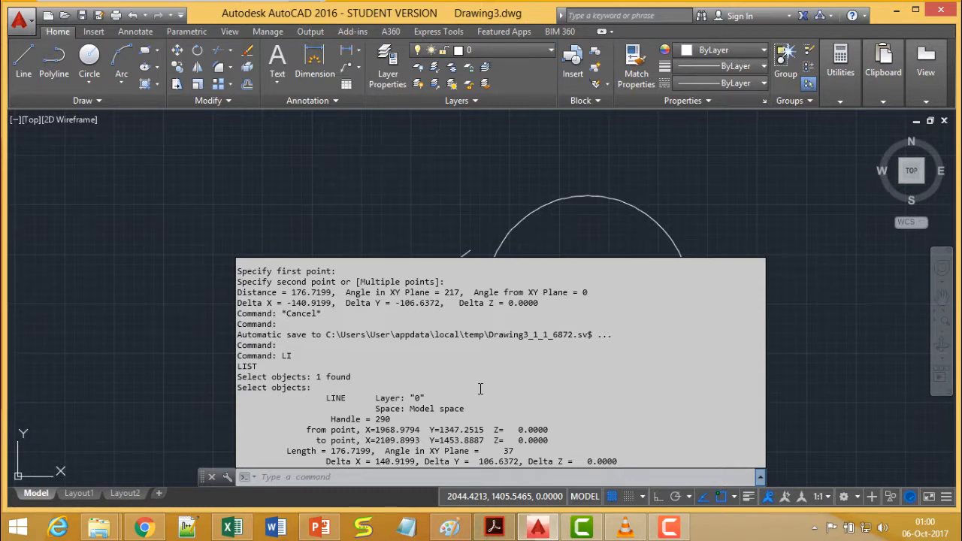
{"action": "mouse_move", "coordinate": [502, 417]}
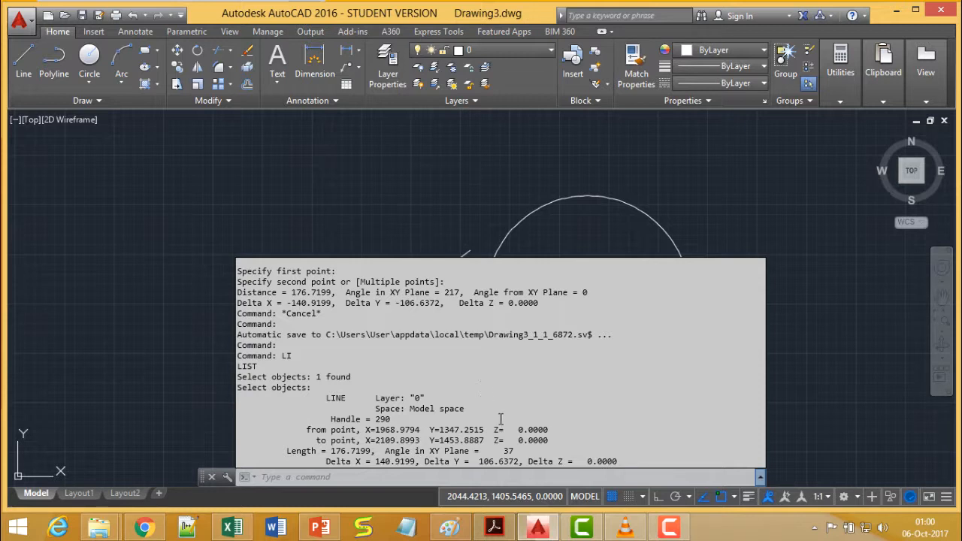
{"action": "left_click_drag", "start_coordinate": [502, 419], "coordinate": [556, 430]}
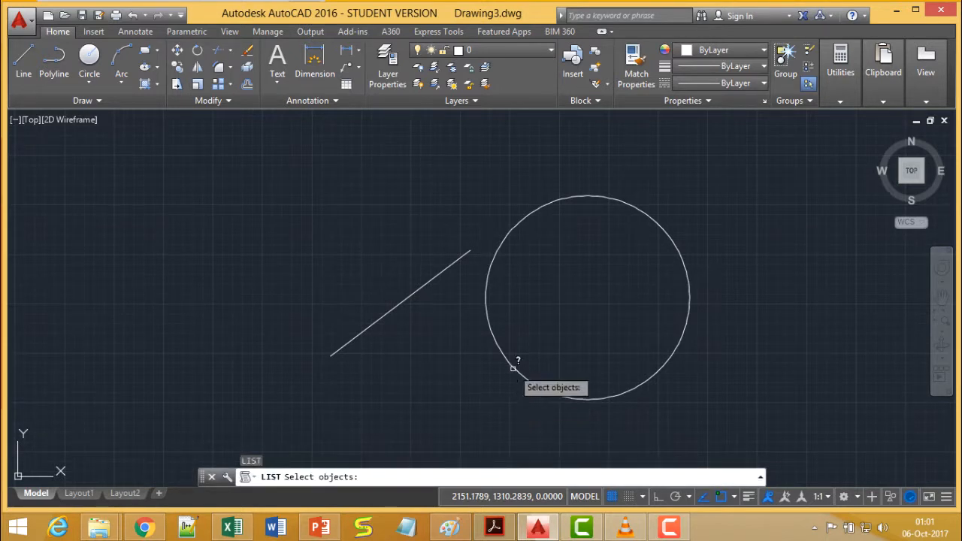
- Pick the circle and read its listing: center, radius 103.0054, area 33332.6620
{"action": "left_click", "coordinate": [514, 368]}
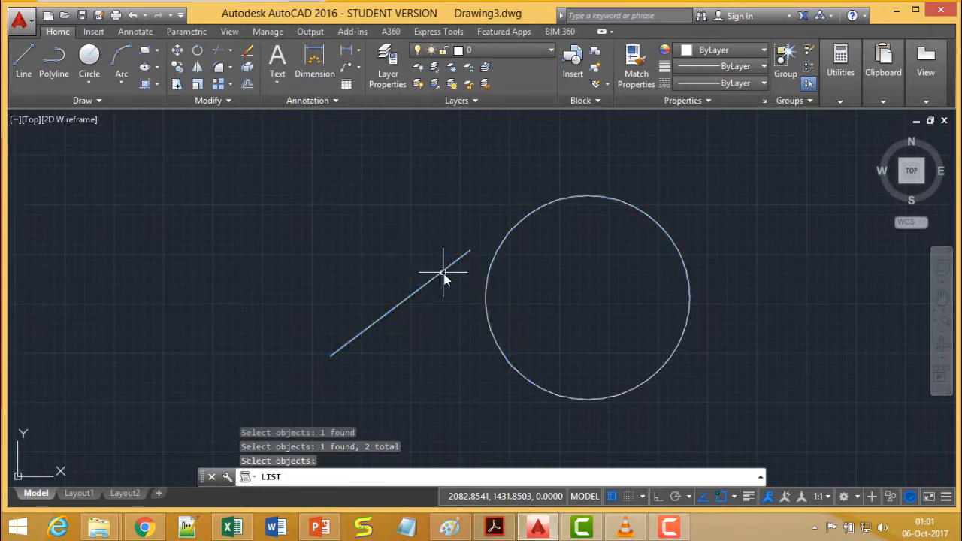
{"action": "key", "text": "enter"}
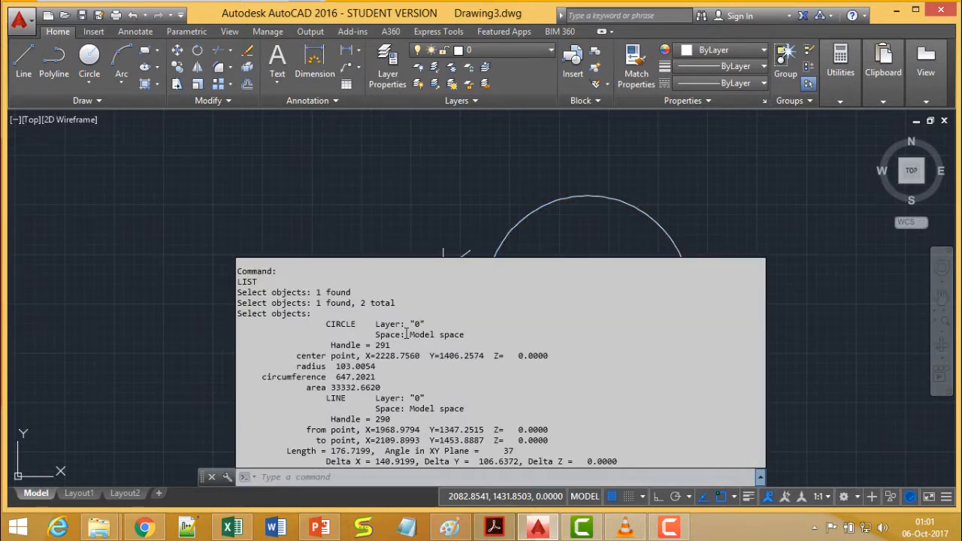
{"action": "left_click_drag", "start_coordinate": [326, 324], "coordinate": [466, 388]}
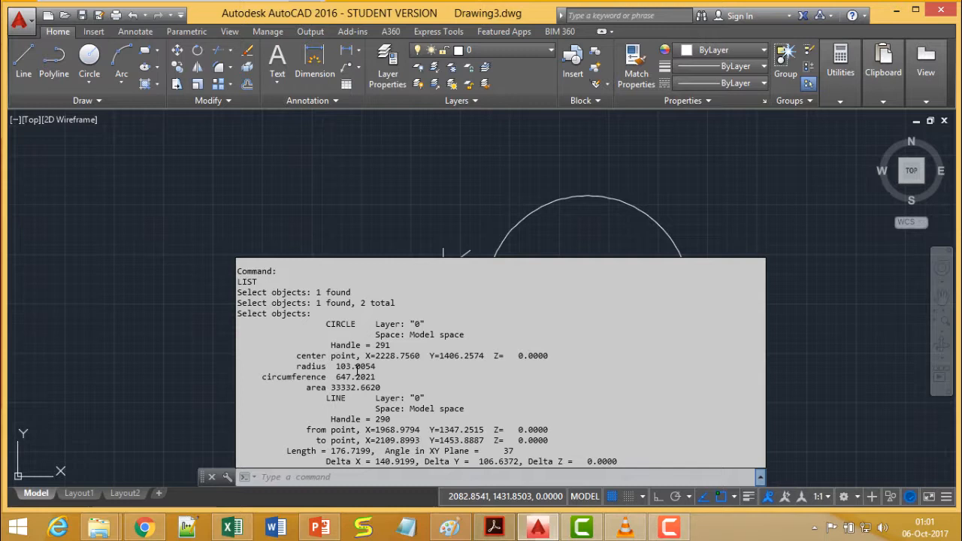
{"action": "left_click_drag", "start_coordinate": [296, 366], "coordinate": [382, 388]}
{"action": "type", "text": "DIST"}
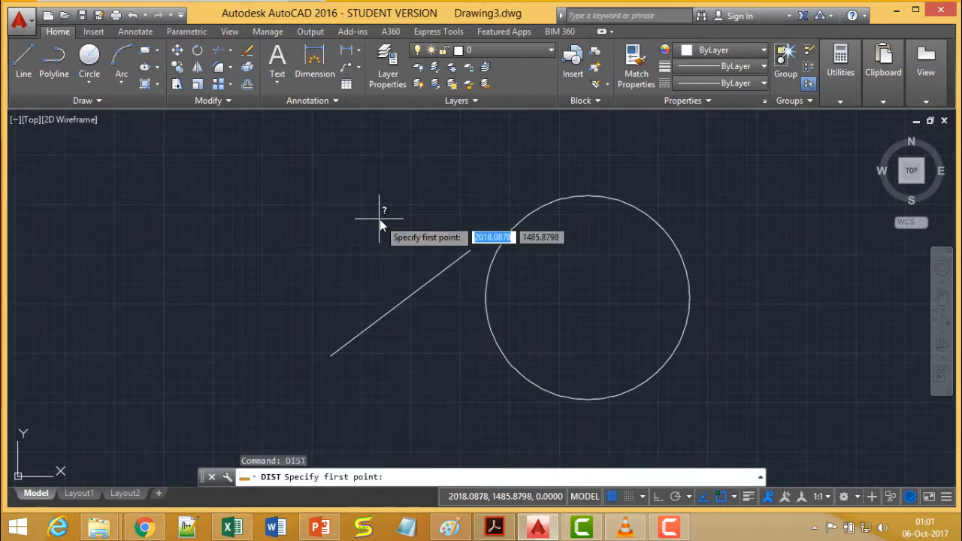
{"action": "mouse_move", "coordinate": [331, 353]}
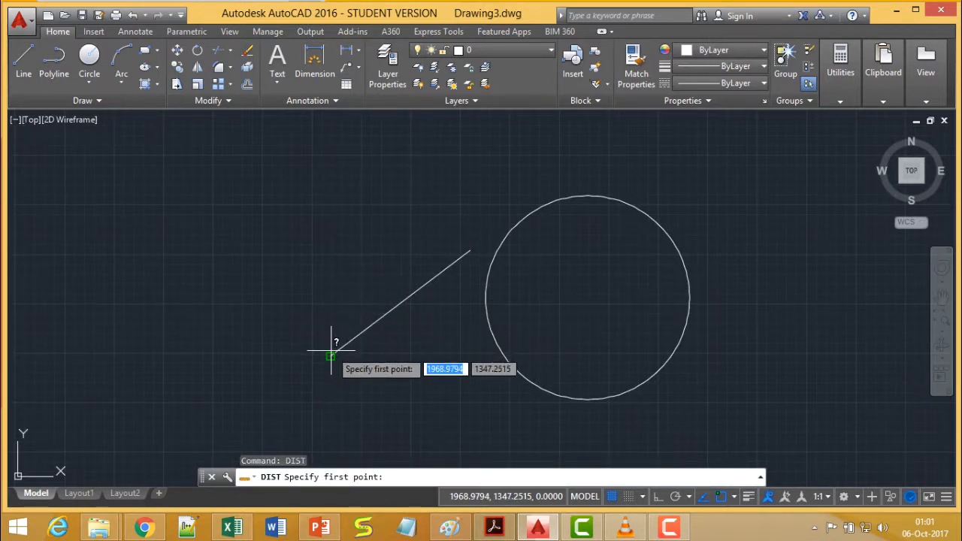